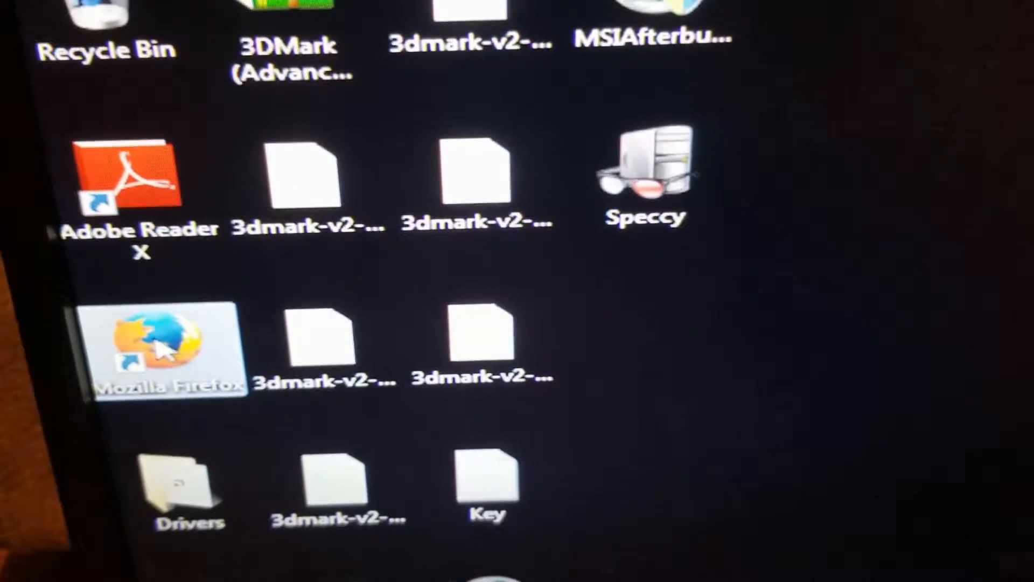
# - Briefly check the web browser, close it, and review the Device Manager device tree
pyautogui.doubleClick(155, 345)
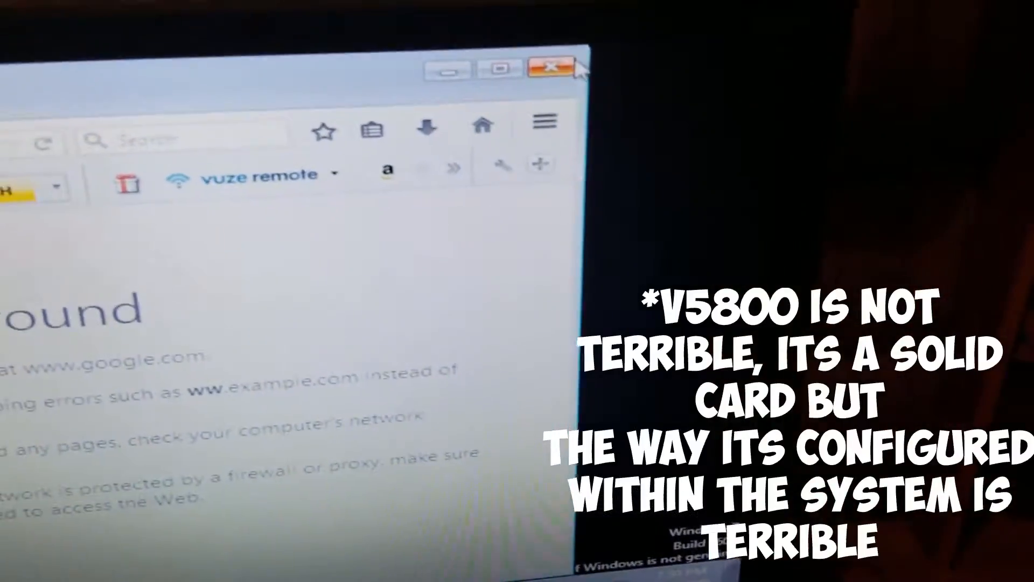
pyautogui.click(547, 69)
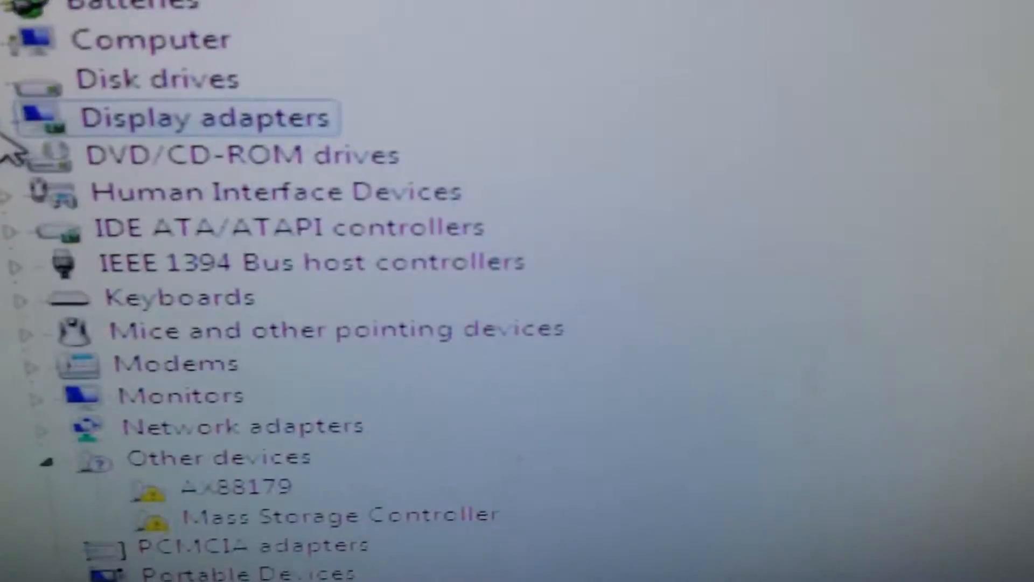
pyautogui.scroll(-3)
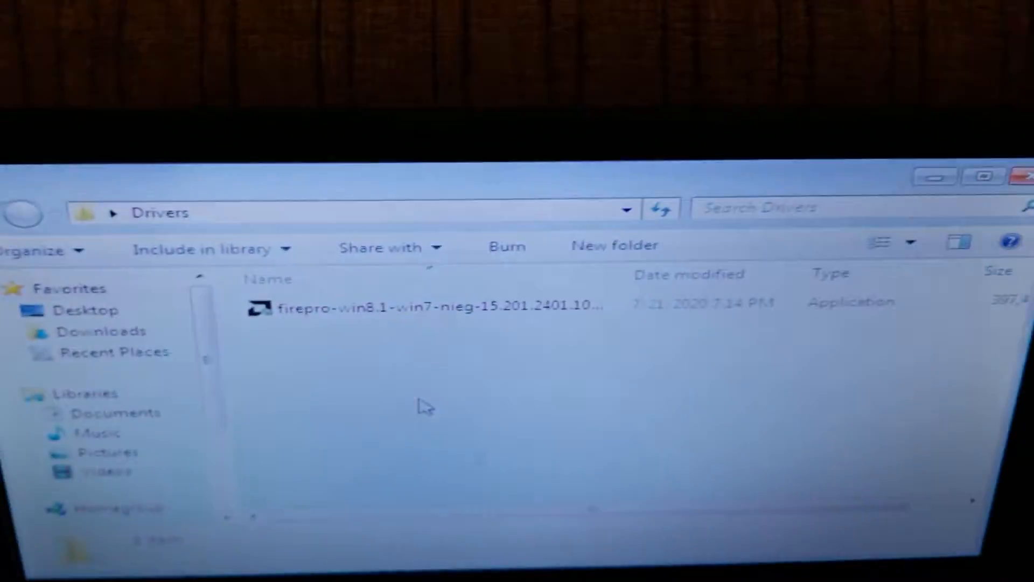
# - Run the FirePro driver installer, approve the UAC prompt, and unpack it to the default folder
pyautogui.click(429, 303)
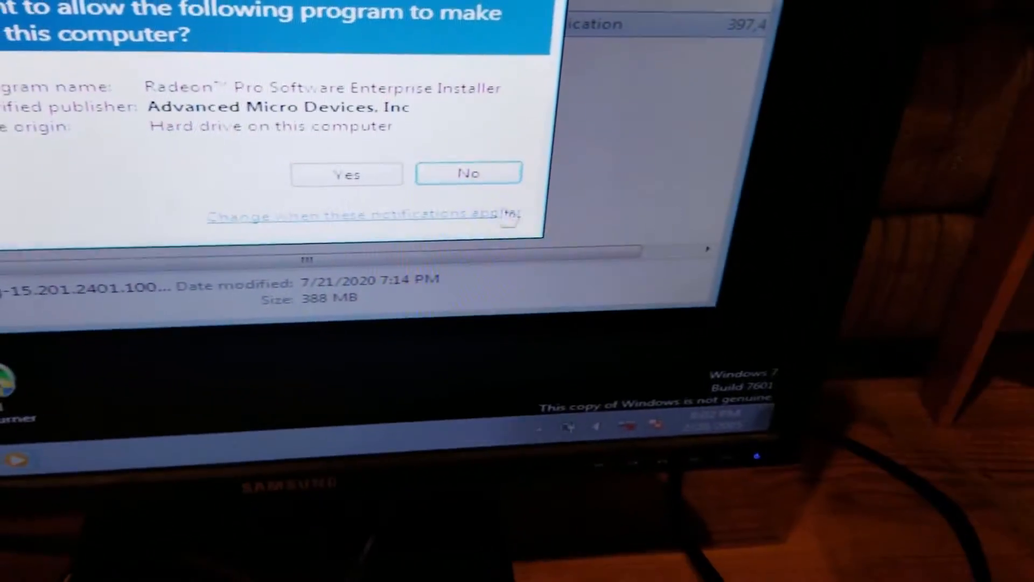
pyautogui.click(346, 175)
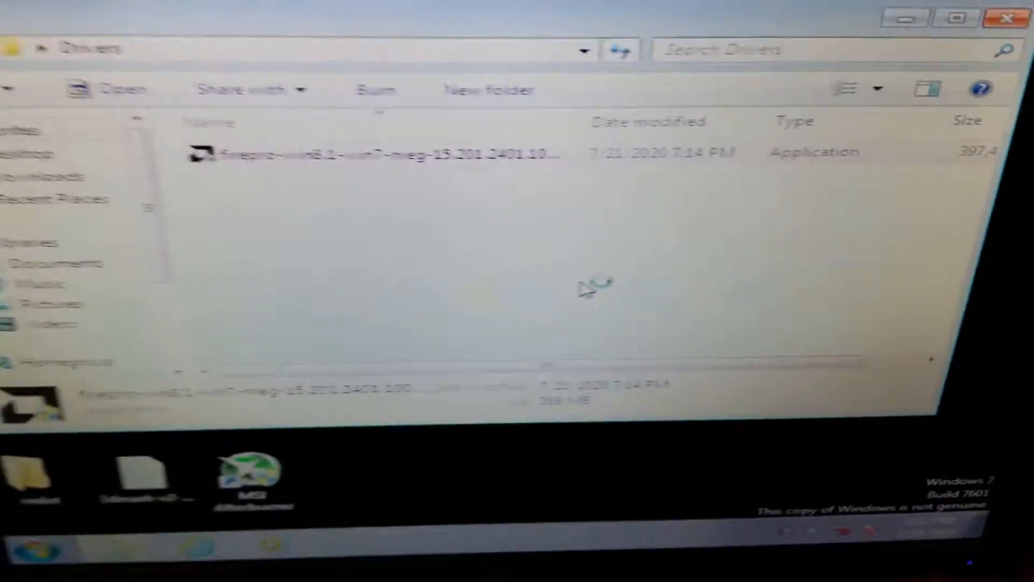
pyautogui.doubleClick(389, 153)
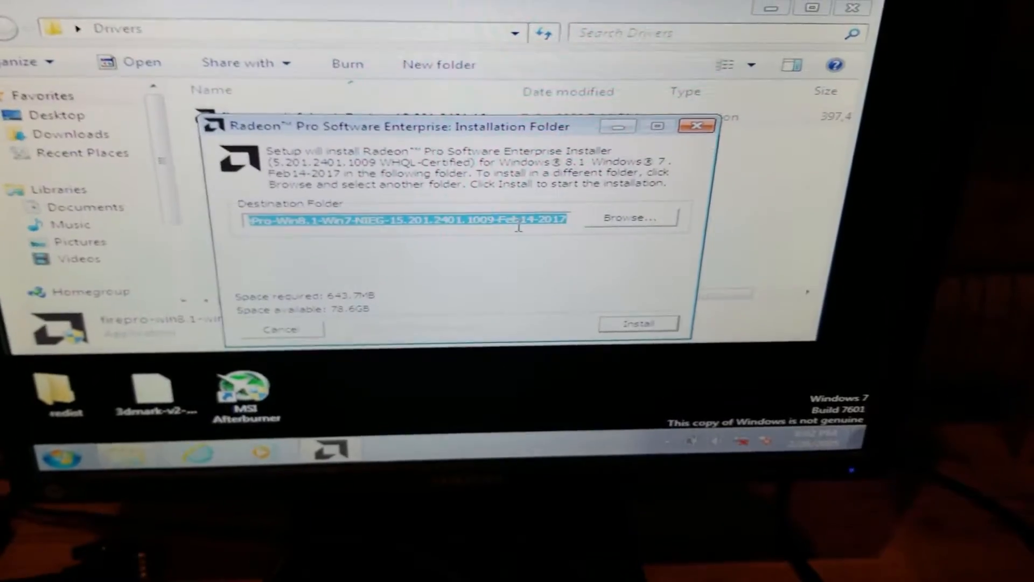
pyautogui.click(637, 323)
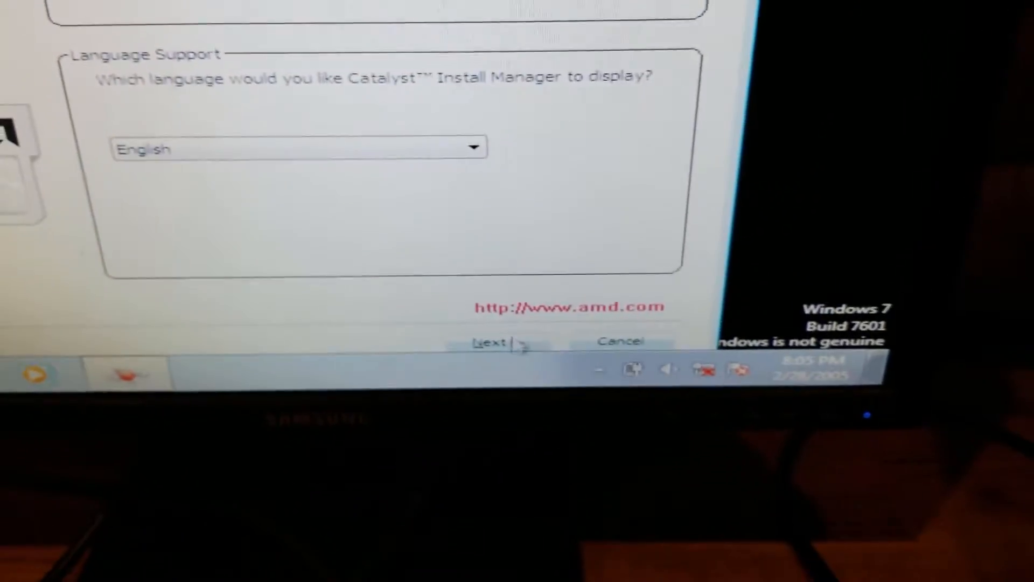
# - Keep English in Catalyst Install Manager, accept the license agreement, and let installation run
pyautogui.click(490, 343)
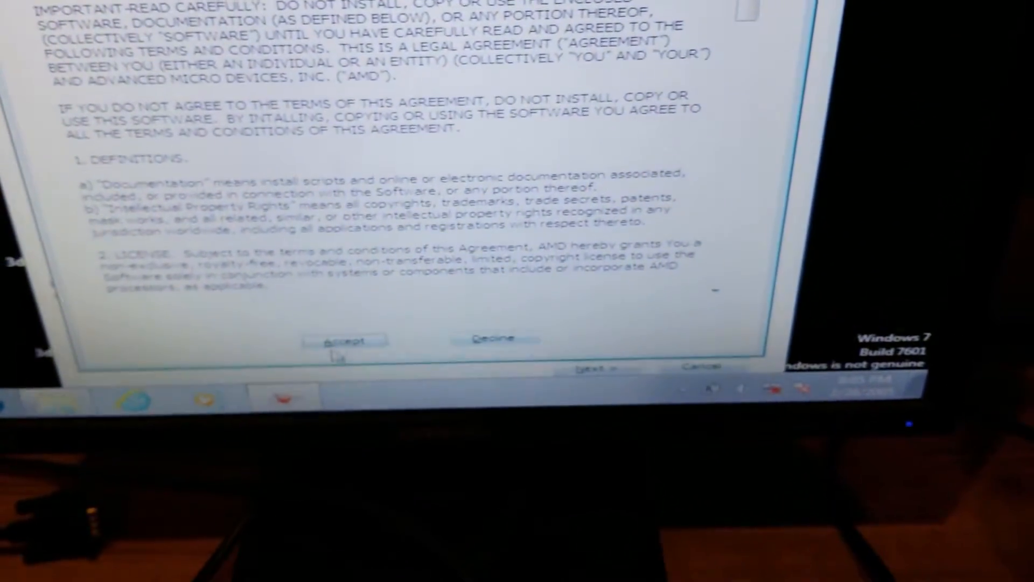
pyautogui.click(343, 339)
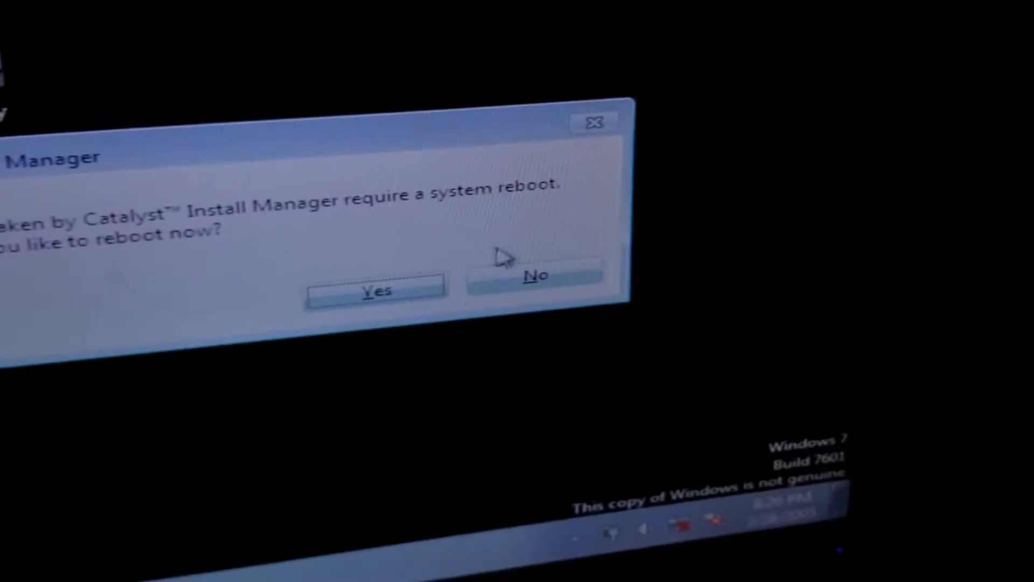
# - Decline the reboot and expand Display adapters in Device Manager to check the result
pyautogui.click(536, 276)
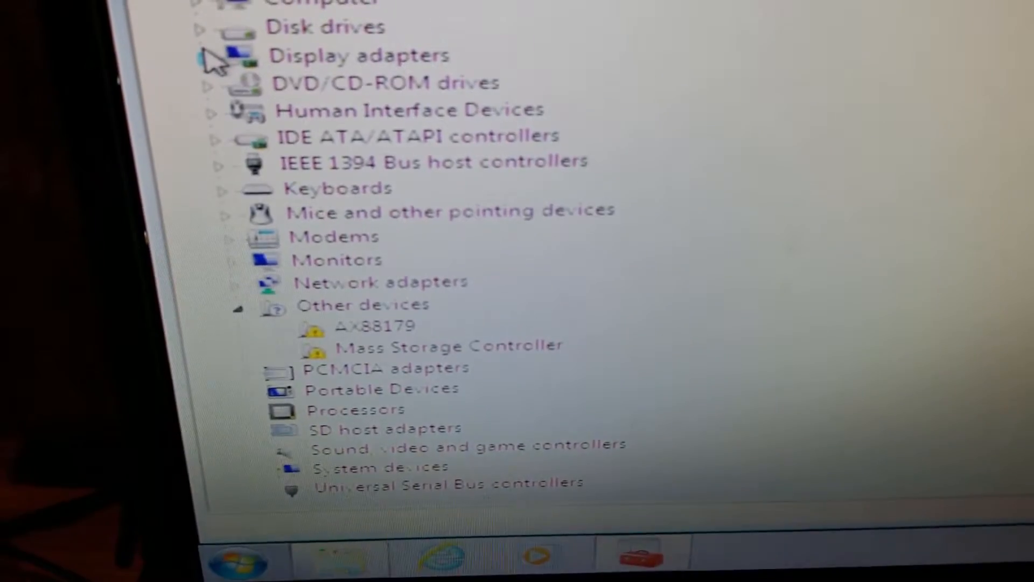
pyautogui.click(202, 55)
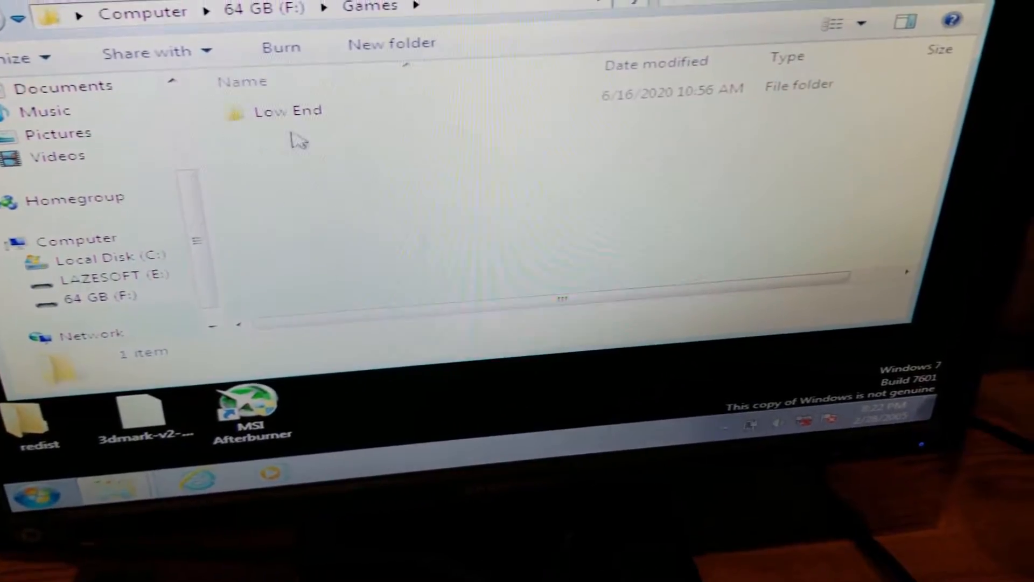
# - Launch Call of Duty 2 from the Low End folder and dismiss its DirectX unrecoverable error
pyautogui.doubleClick(287, 110)
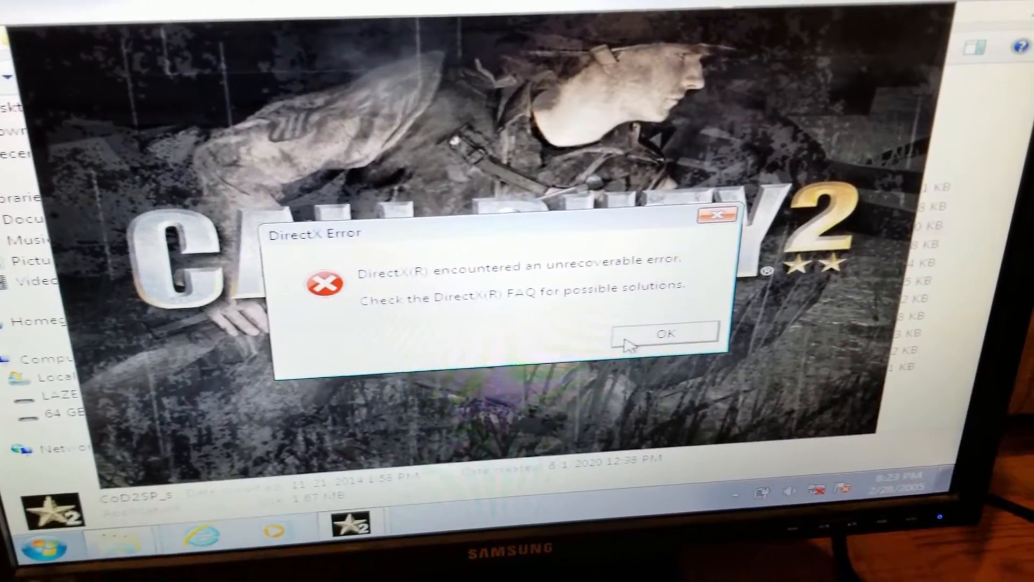
pyautogui.click(664, 333)
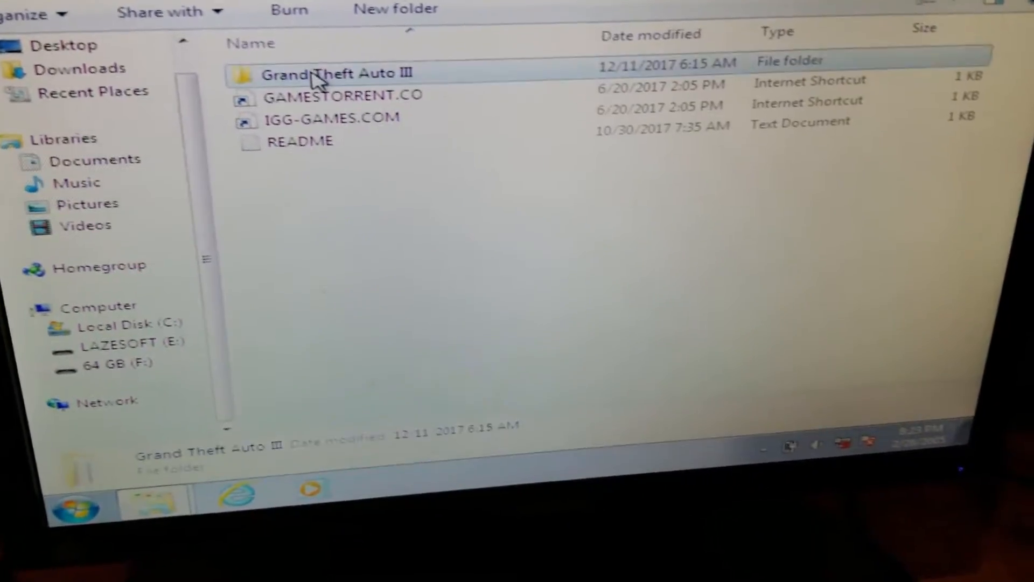
# - Launch gta3 from the Grand Theft Auto III folder and dismiss its 12MB video memory warning
pyautogui.doubleClick(337, 72)
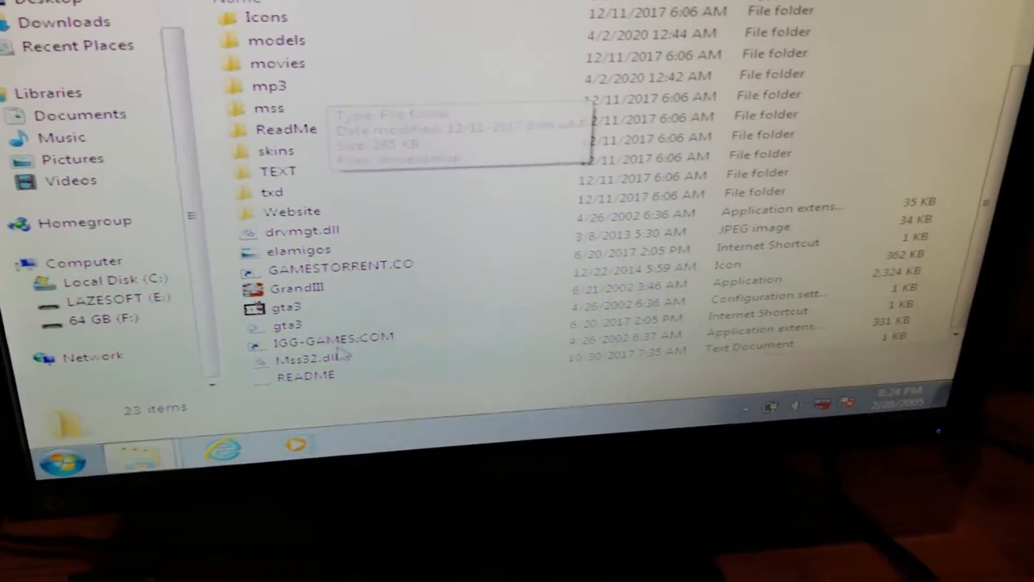
pyautogui.doubleClick(286, 306)
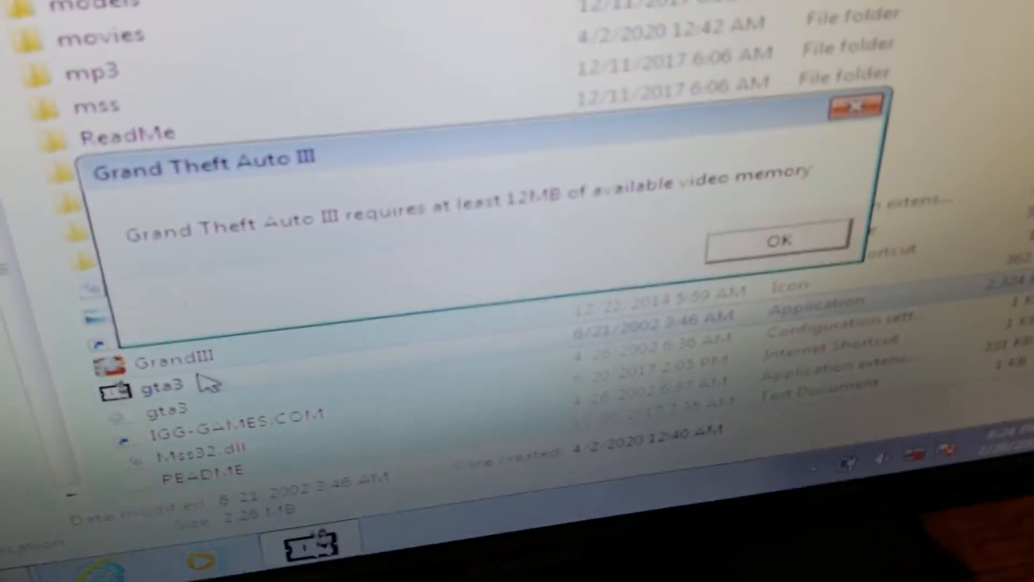
pyautogui.click(777, 239)
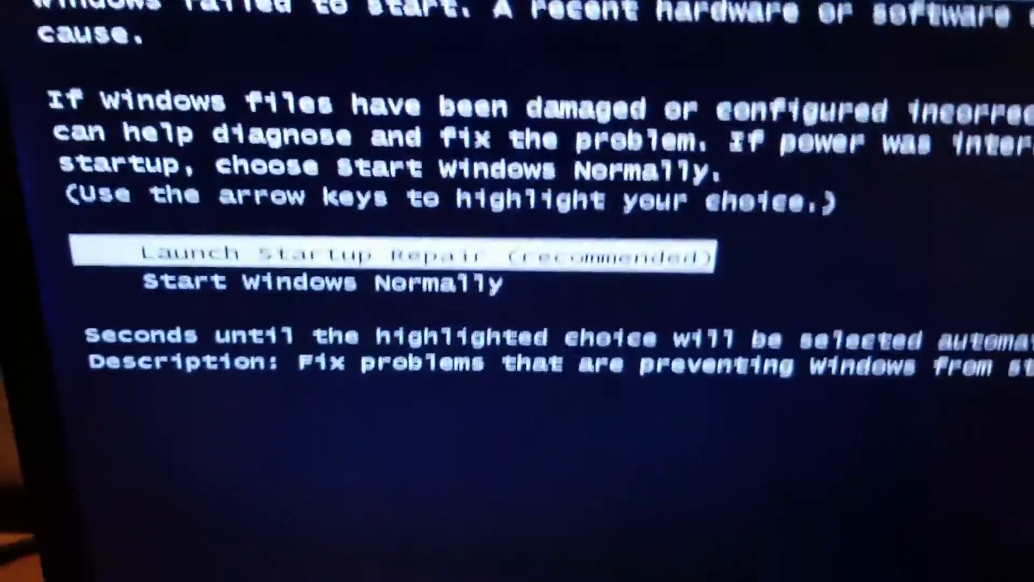
# - Choose Start Windows Normally in Windows Error Recovery instead of Startup Repair
pyautogui.press('down')
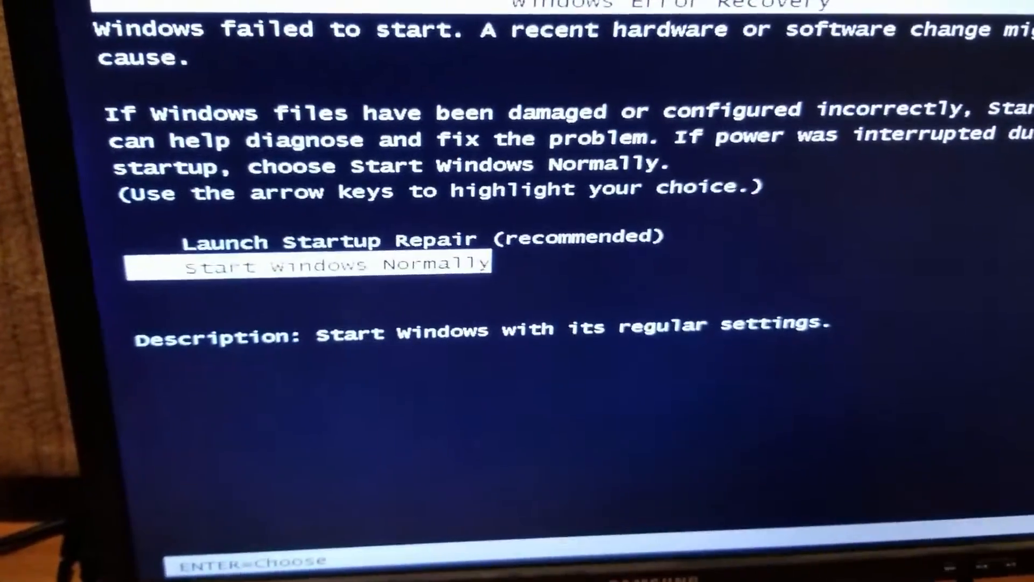
pyautogui.press('Up')
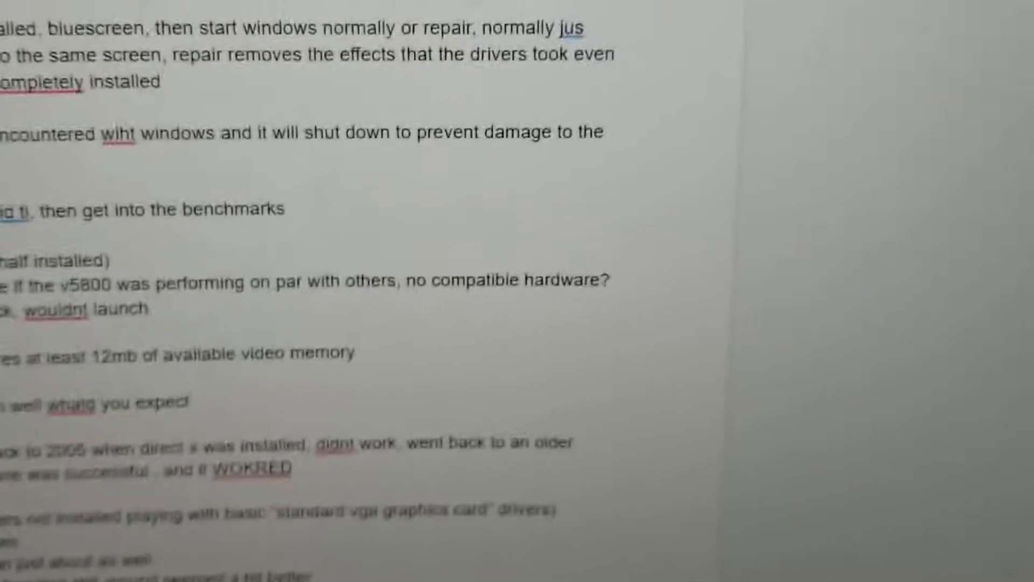
pyautogui.scroll(-3)
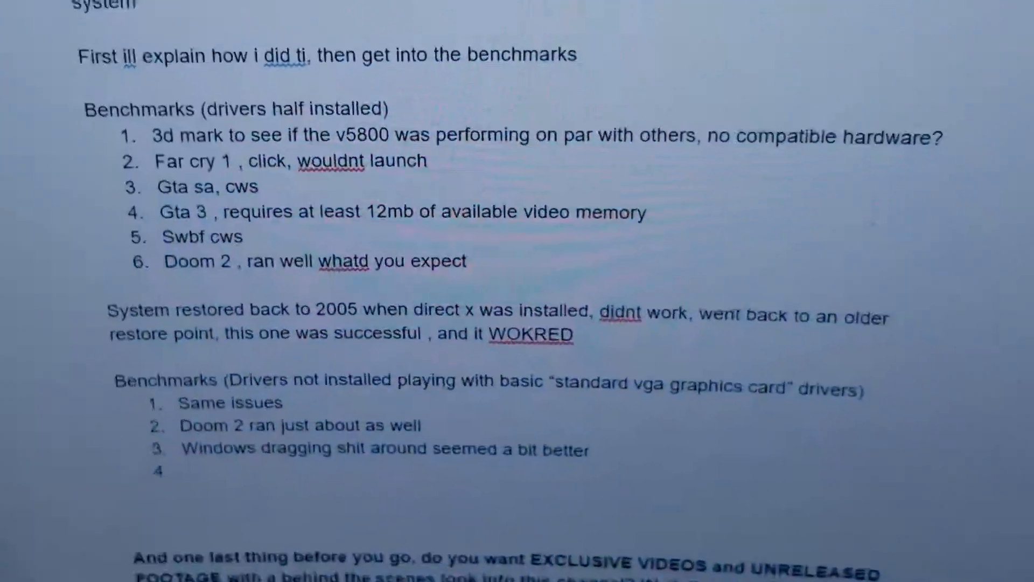
pyautogui.scroll(-3)
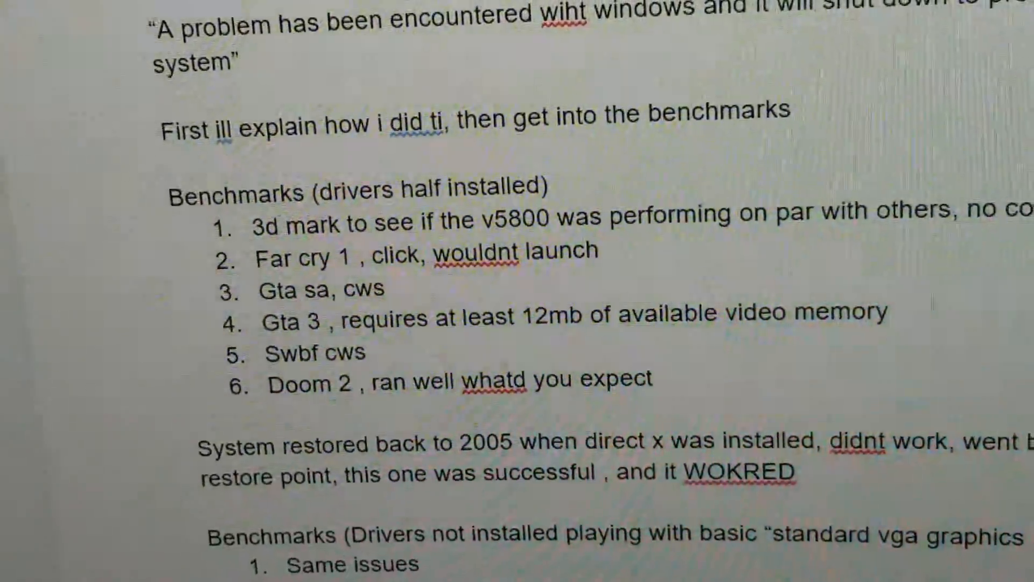
pyautogui.scroll(-3)
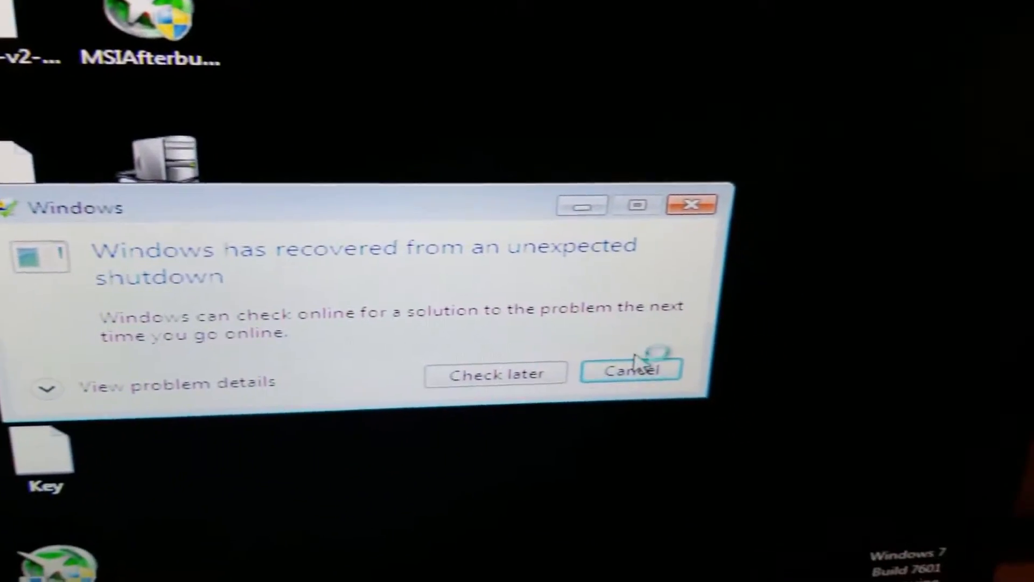
# - Dismiss the shutdown notice and select Standard VGA Graphics Adapter under Display adapters
pyautogui.click(630, 369)
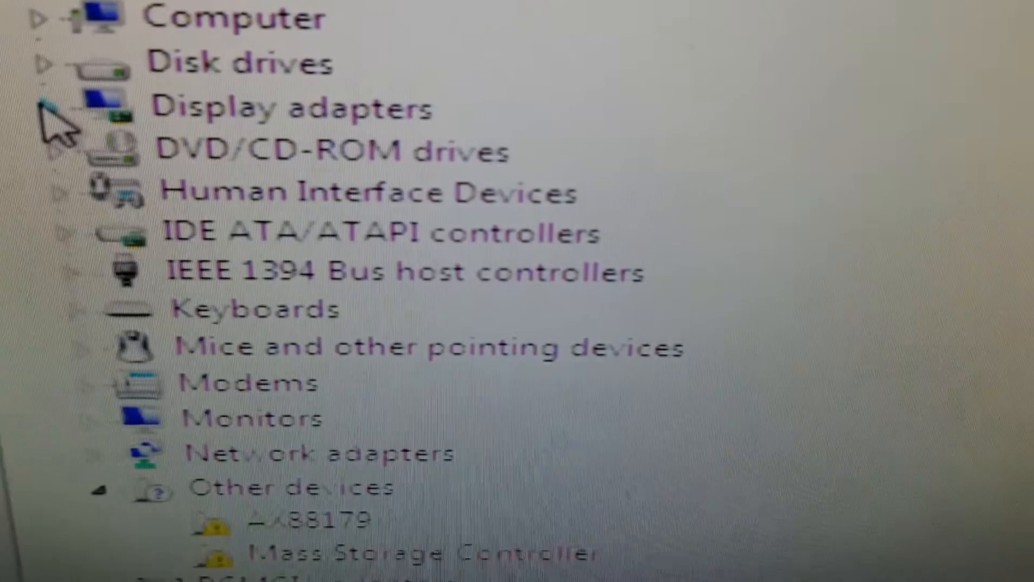
pyautogui.click(46, 108)
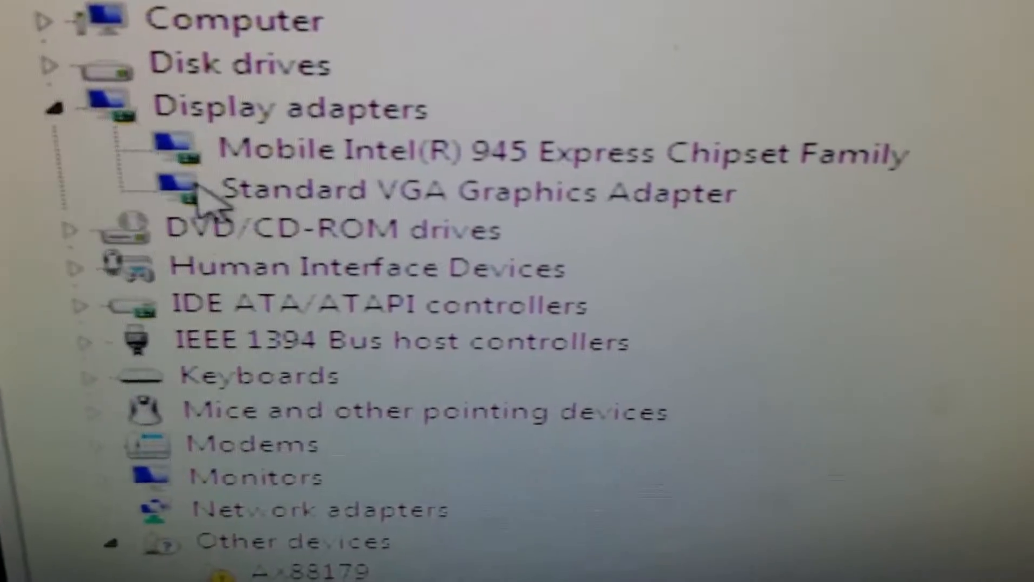
pyautogui.click(396, 192)
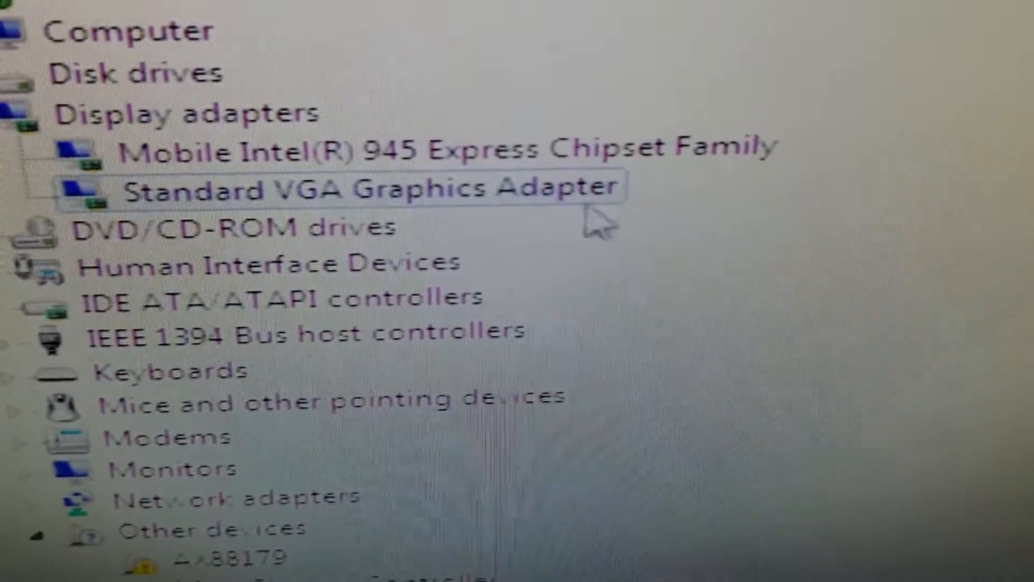